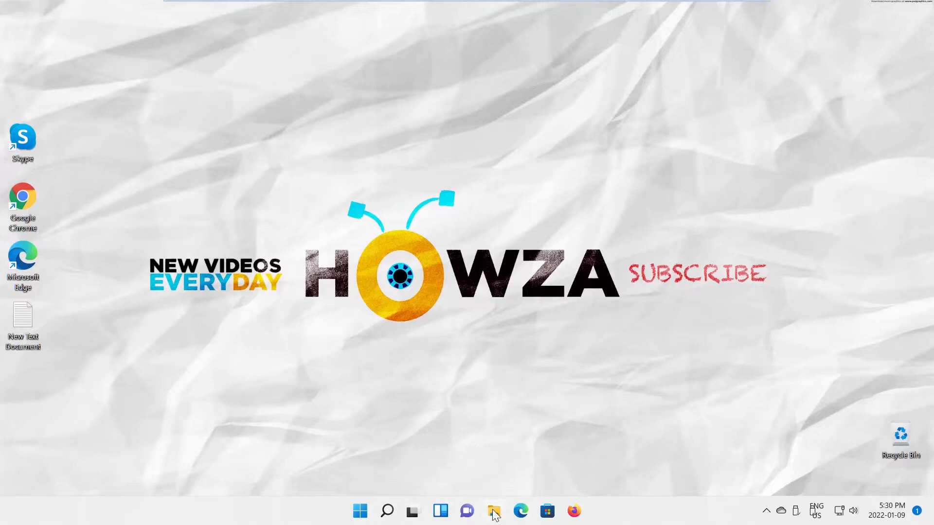
- Launch File Explorer from the taskbar and browse This PC into Local Disk (C:)
left_click(494, 512)
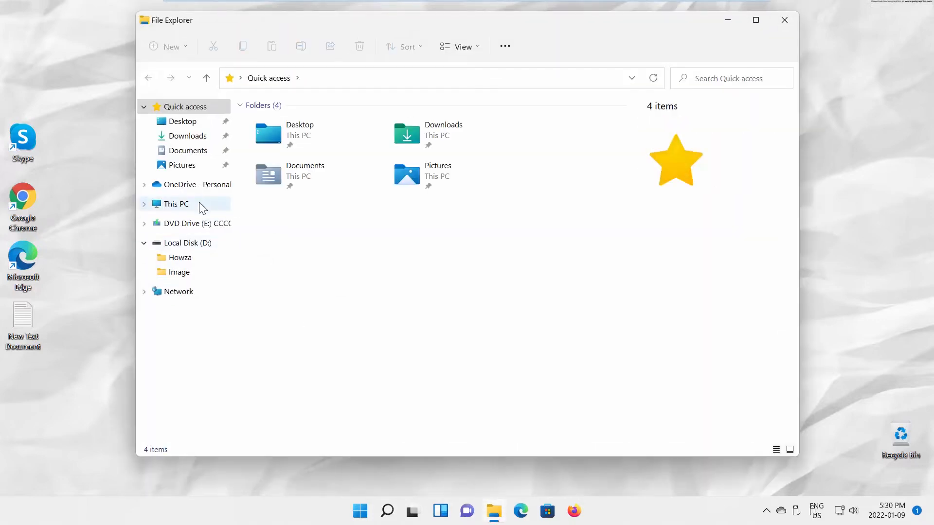
left_click(176, 204)
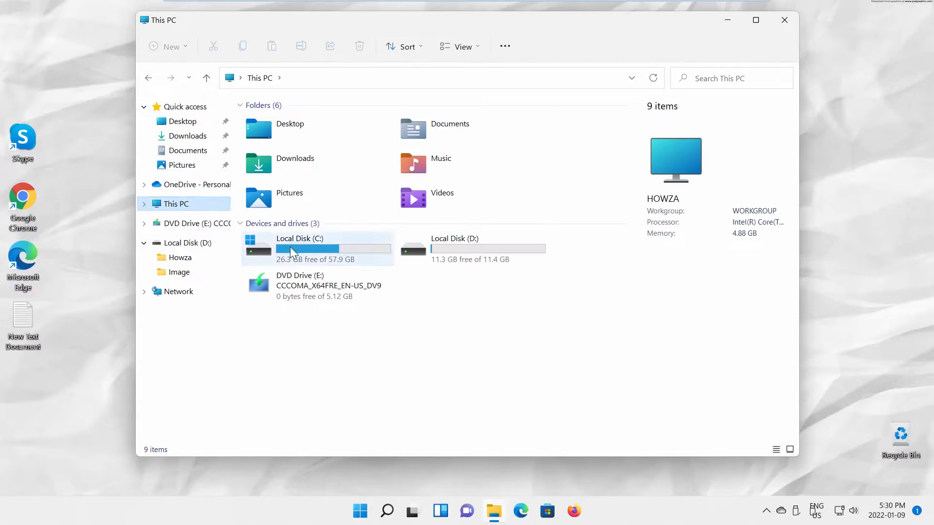
double_click(300, 248)
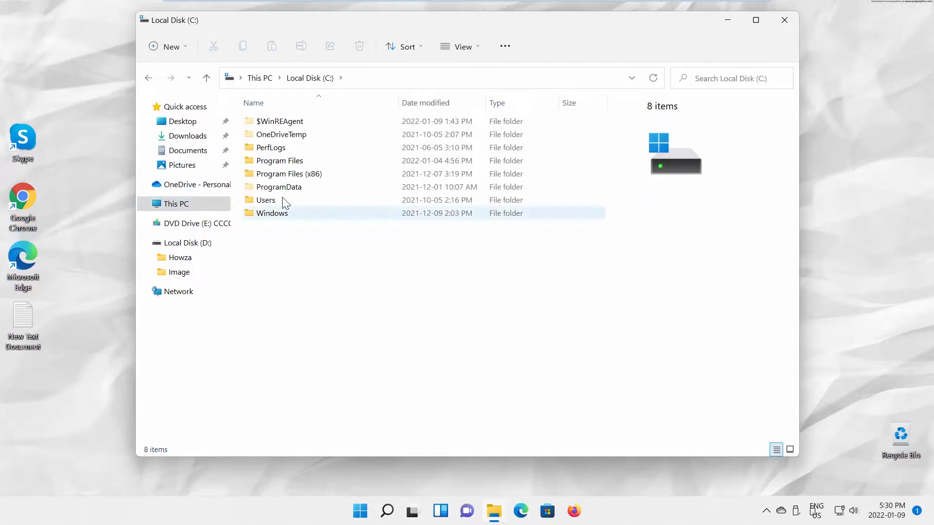
- View the Program Files folder's Properties, note its 4.25 GB size, and dismiss it
right_click(278, 161)
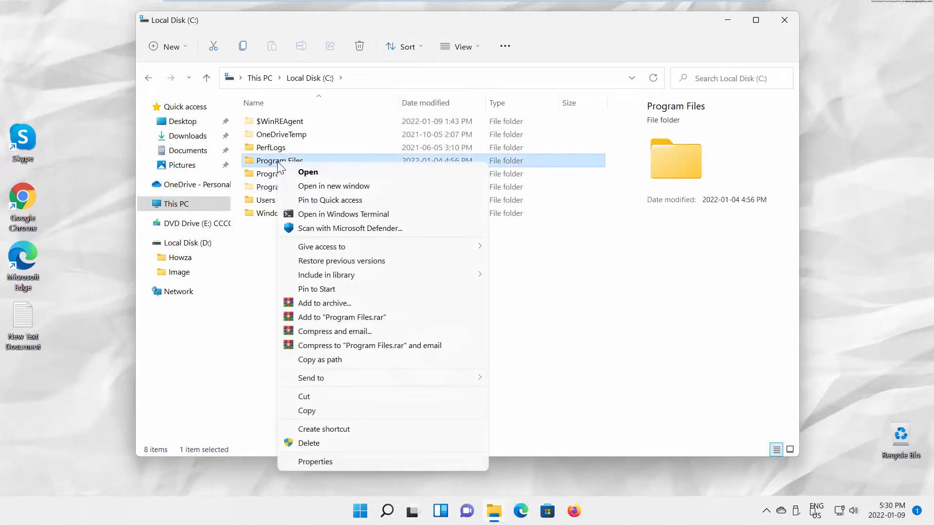
left_click(315, 461)
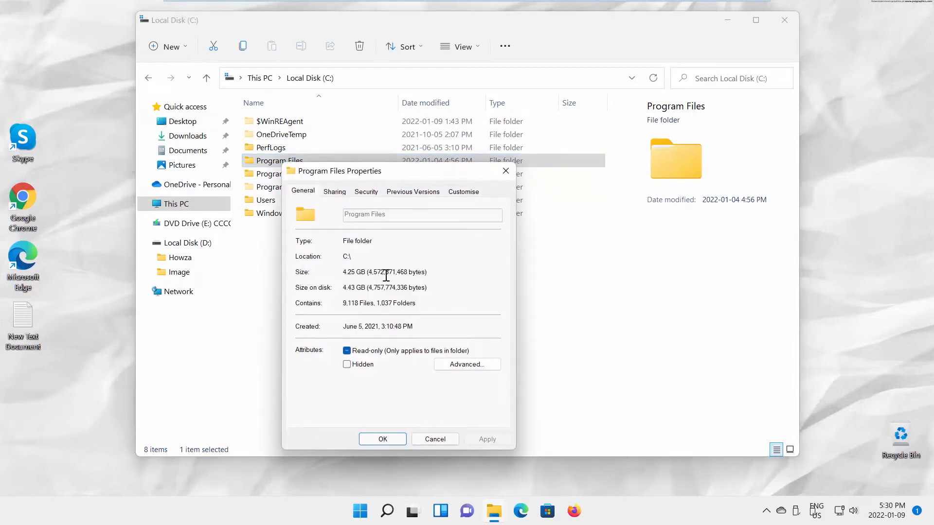
left_click(280, 186)
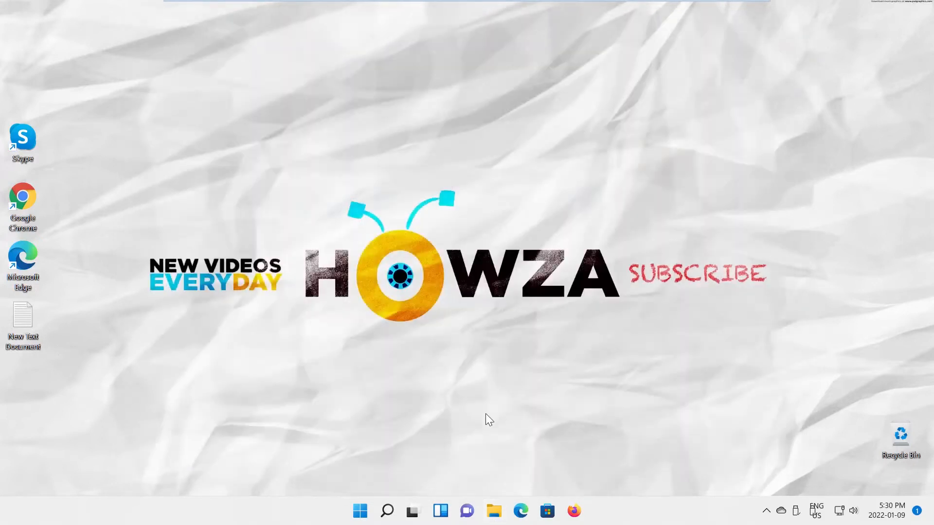
- Search Microsoft Store for 'treesize free', install TreeSize Free, and launch it
left_click(547, 511)
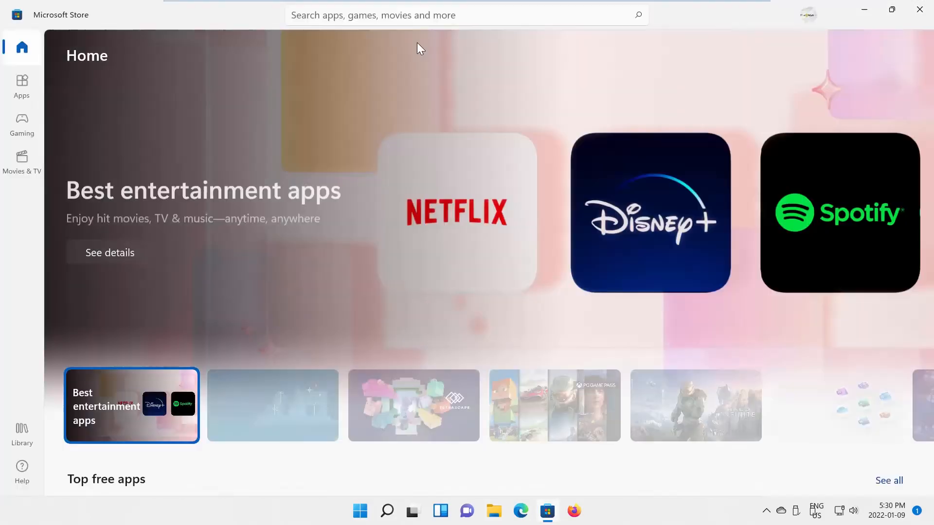
type("tr")
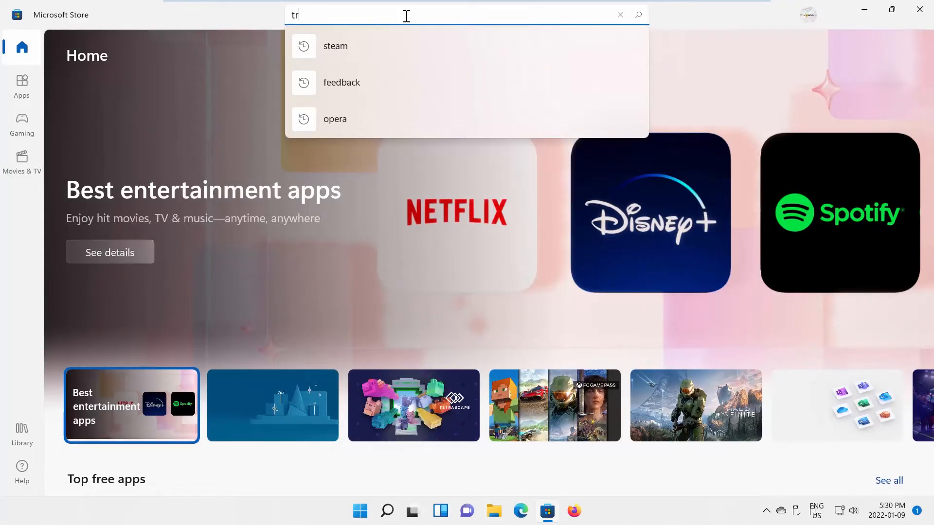
type("reesize free")
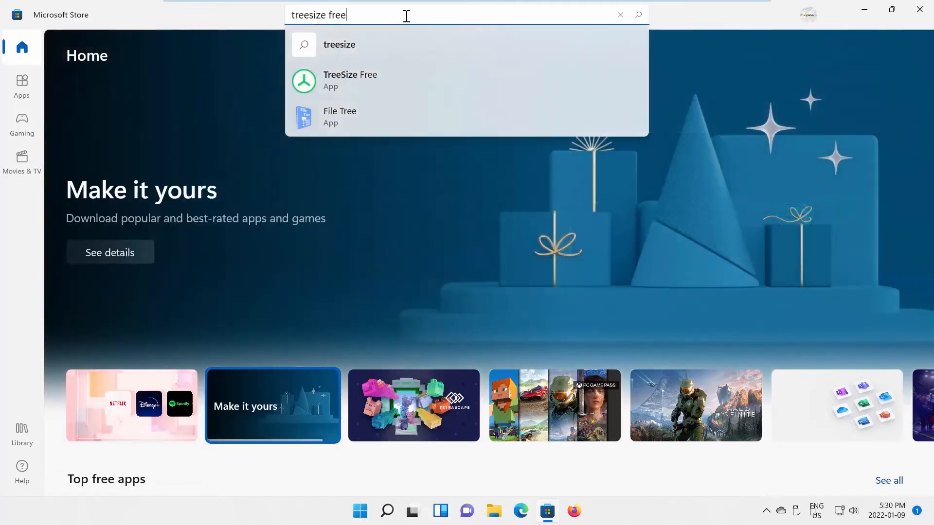
left_click(351, 80)
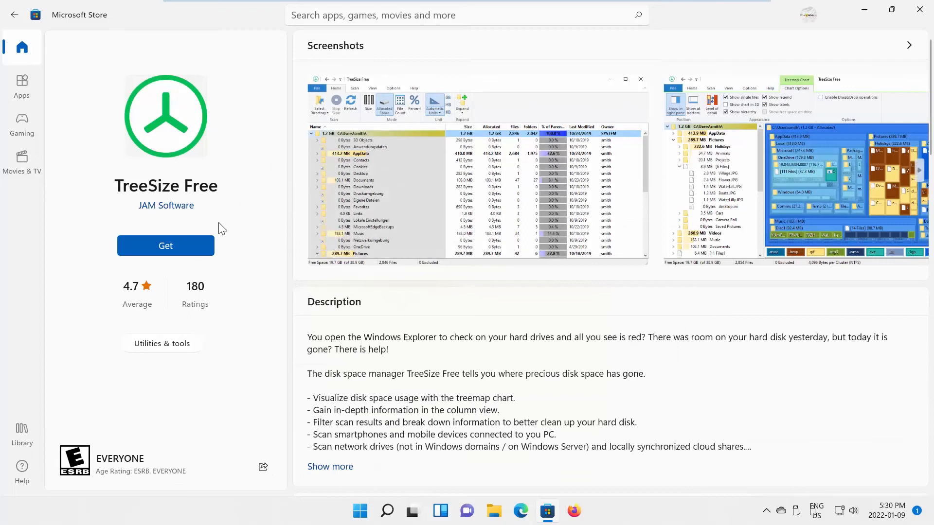
left_click(166, 245)
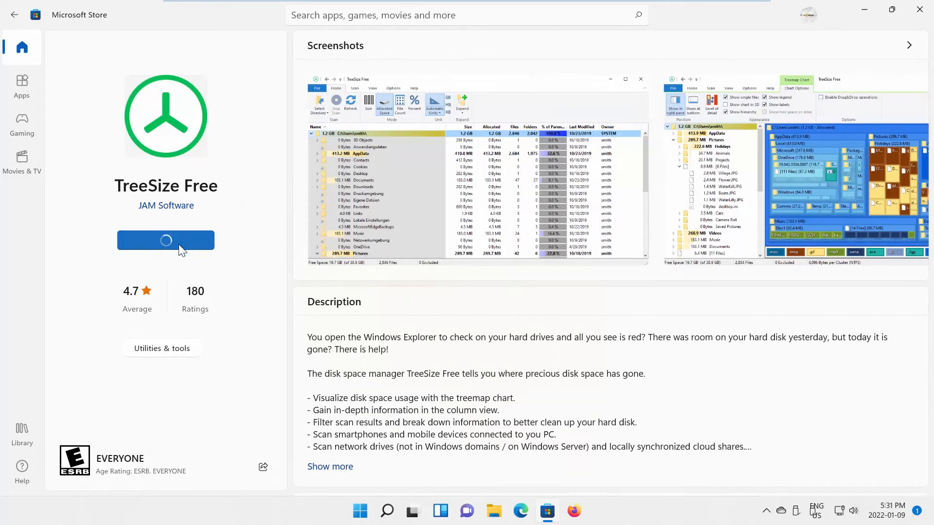
left_click(165, 240)
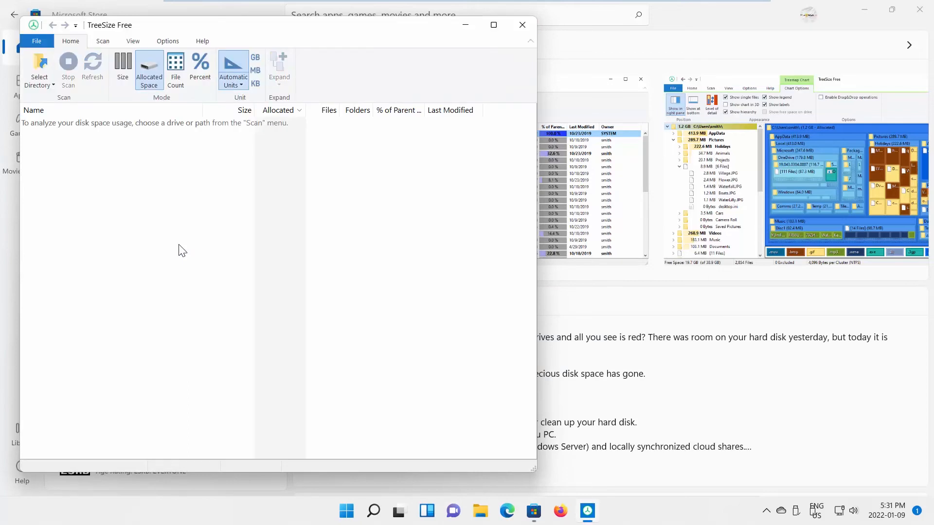
- Maximize the TreeSize Free window and start a scan of Local Disk (C:)
left_click(493, 25)
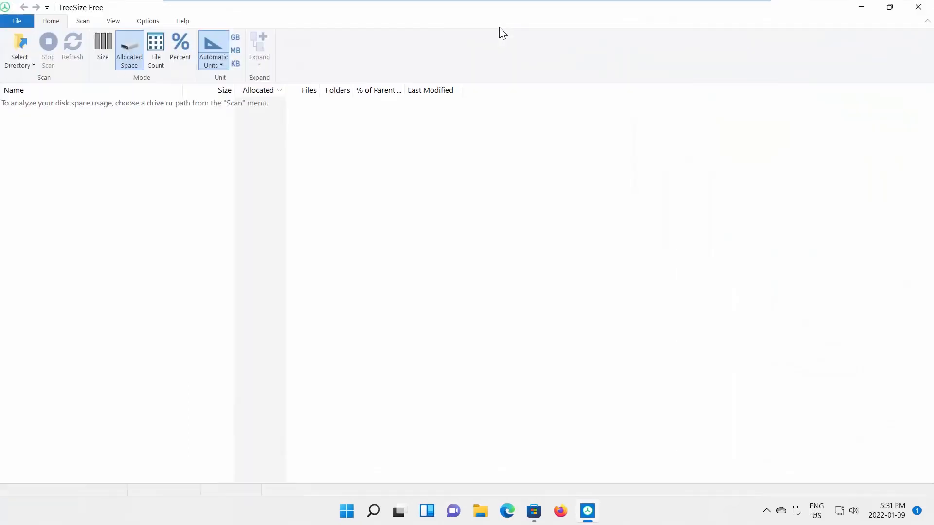
mouse_move(188, 173)
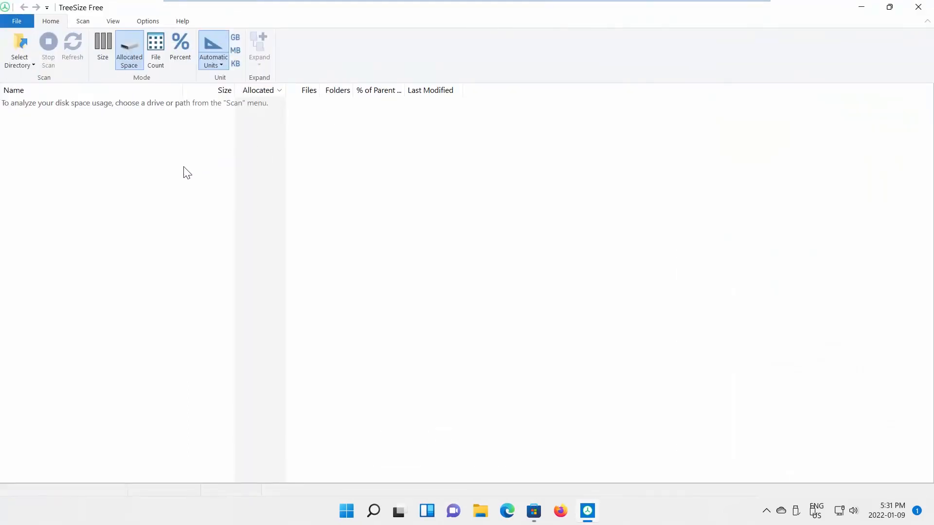
left_click(19, 51)
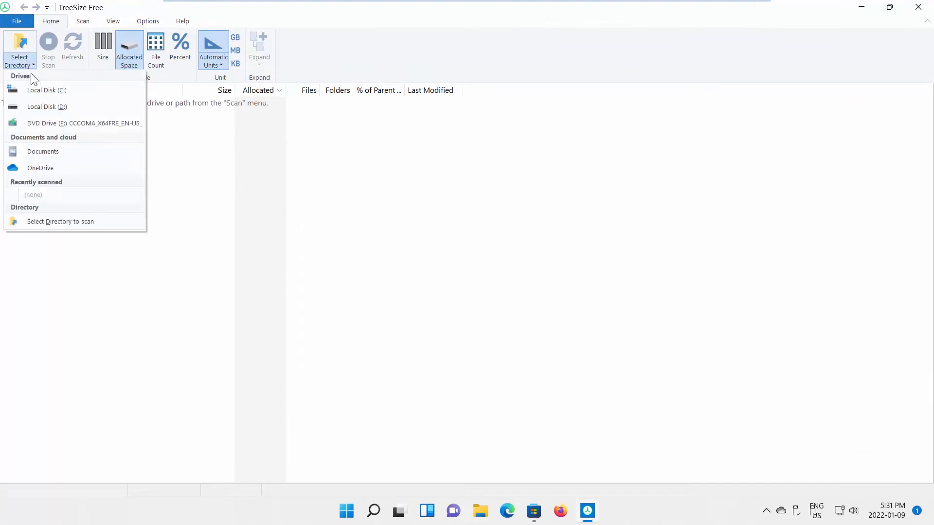
left_click(46, 90)
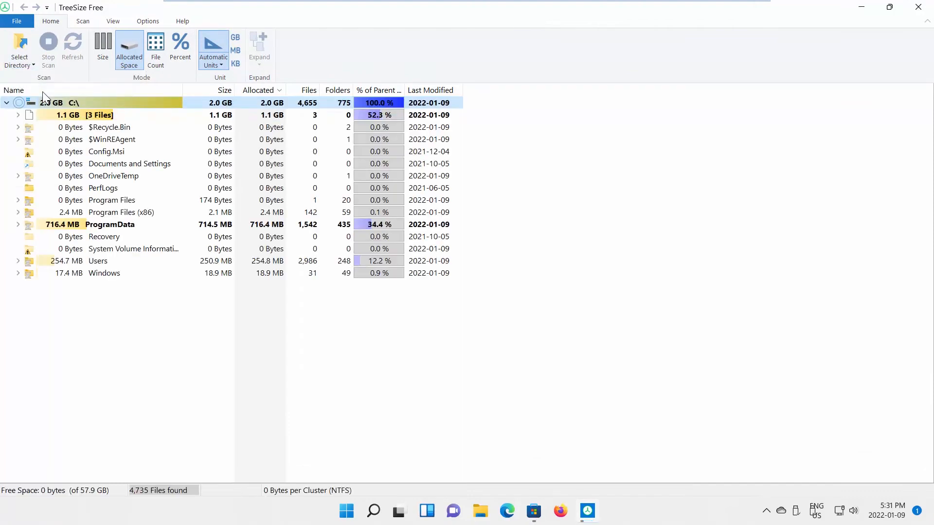
left_click(72, 45)
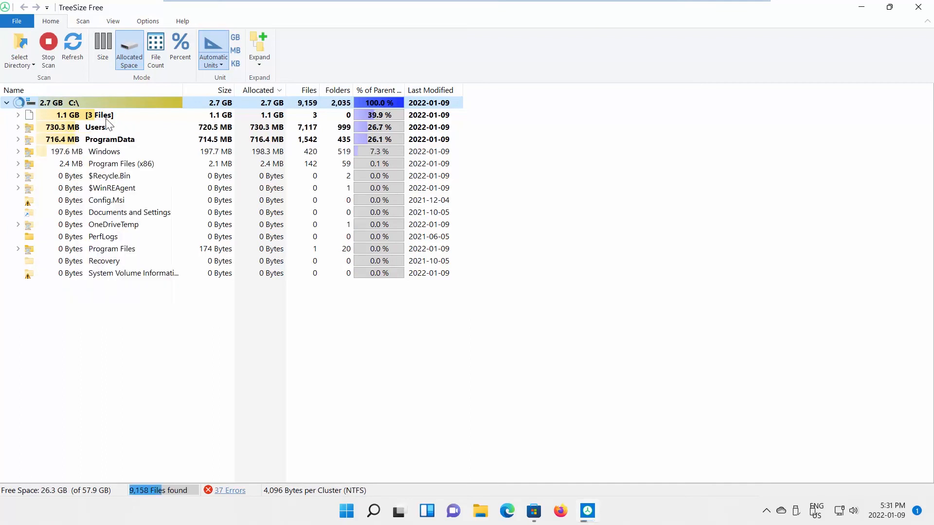
left_click(72, 42)
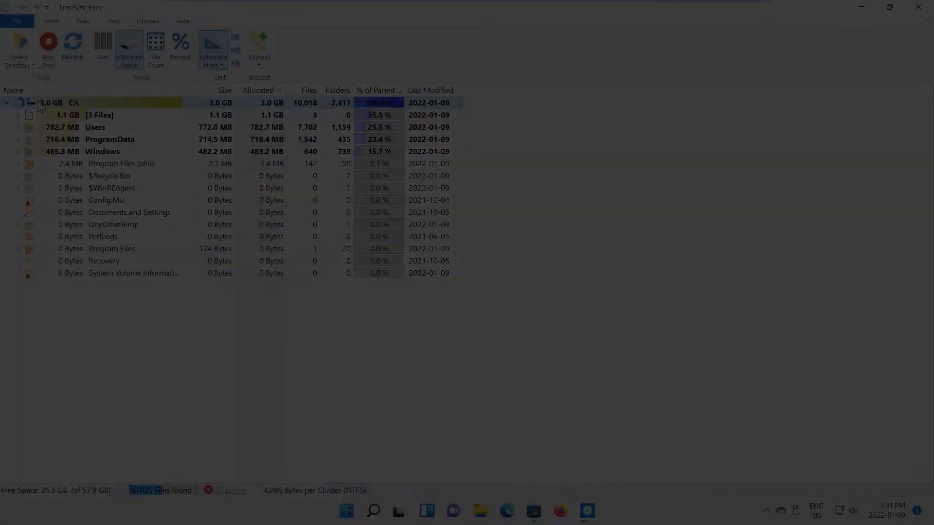